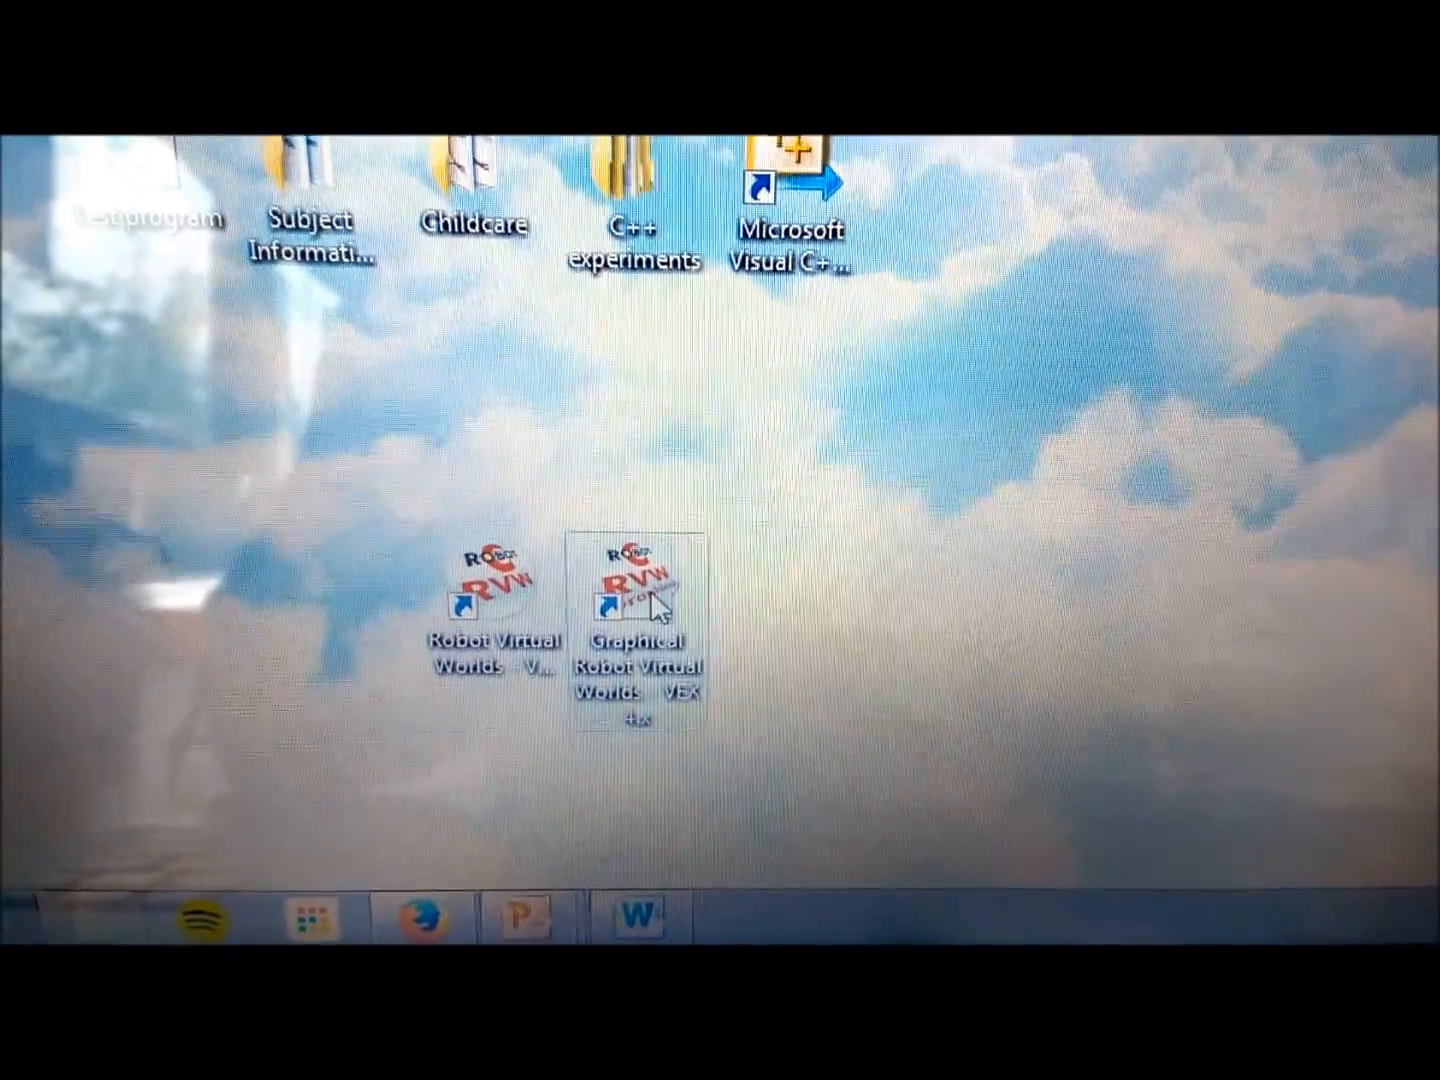
- Launch ROBOTC Graphical from the Graphical Robot Virtual Worlds VEX 4.x desktop shortcut
{"action": "double_click", "coordinate": [635, 600]}
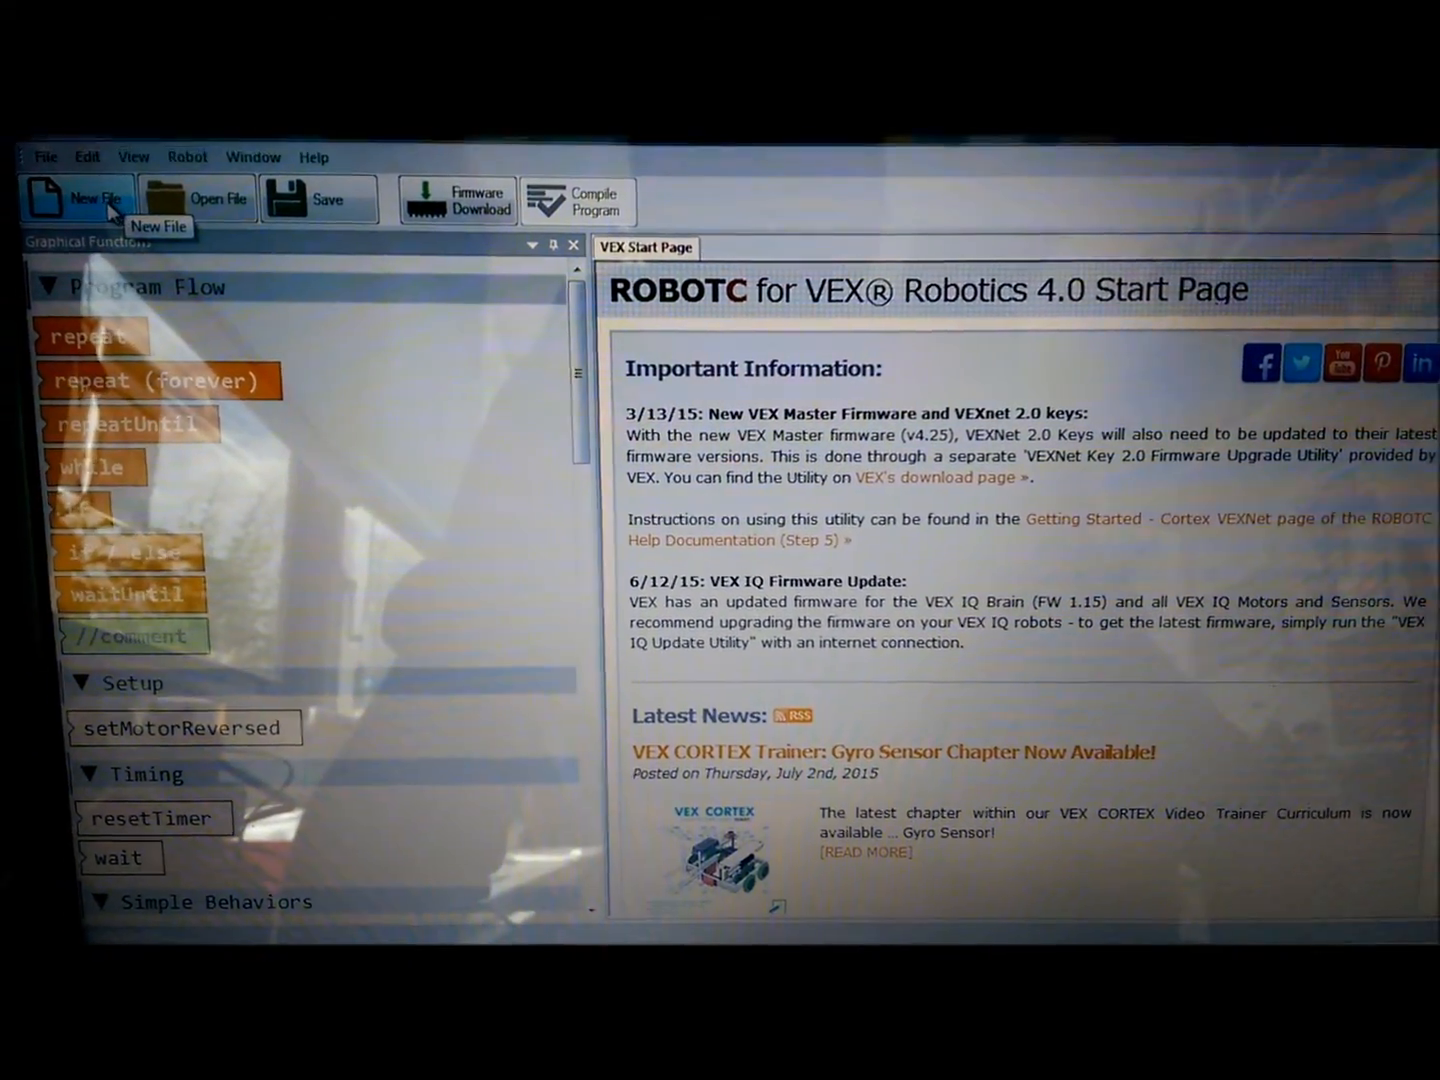
- Create a new program and save it as challenge 1.rbg, replacing the existing file
{"action": "left_click", "coordinate": [77, 197]}
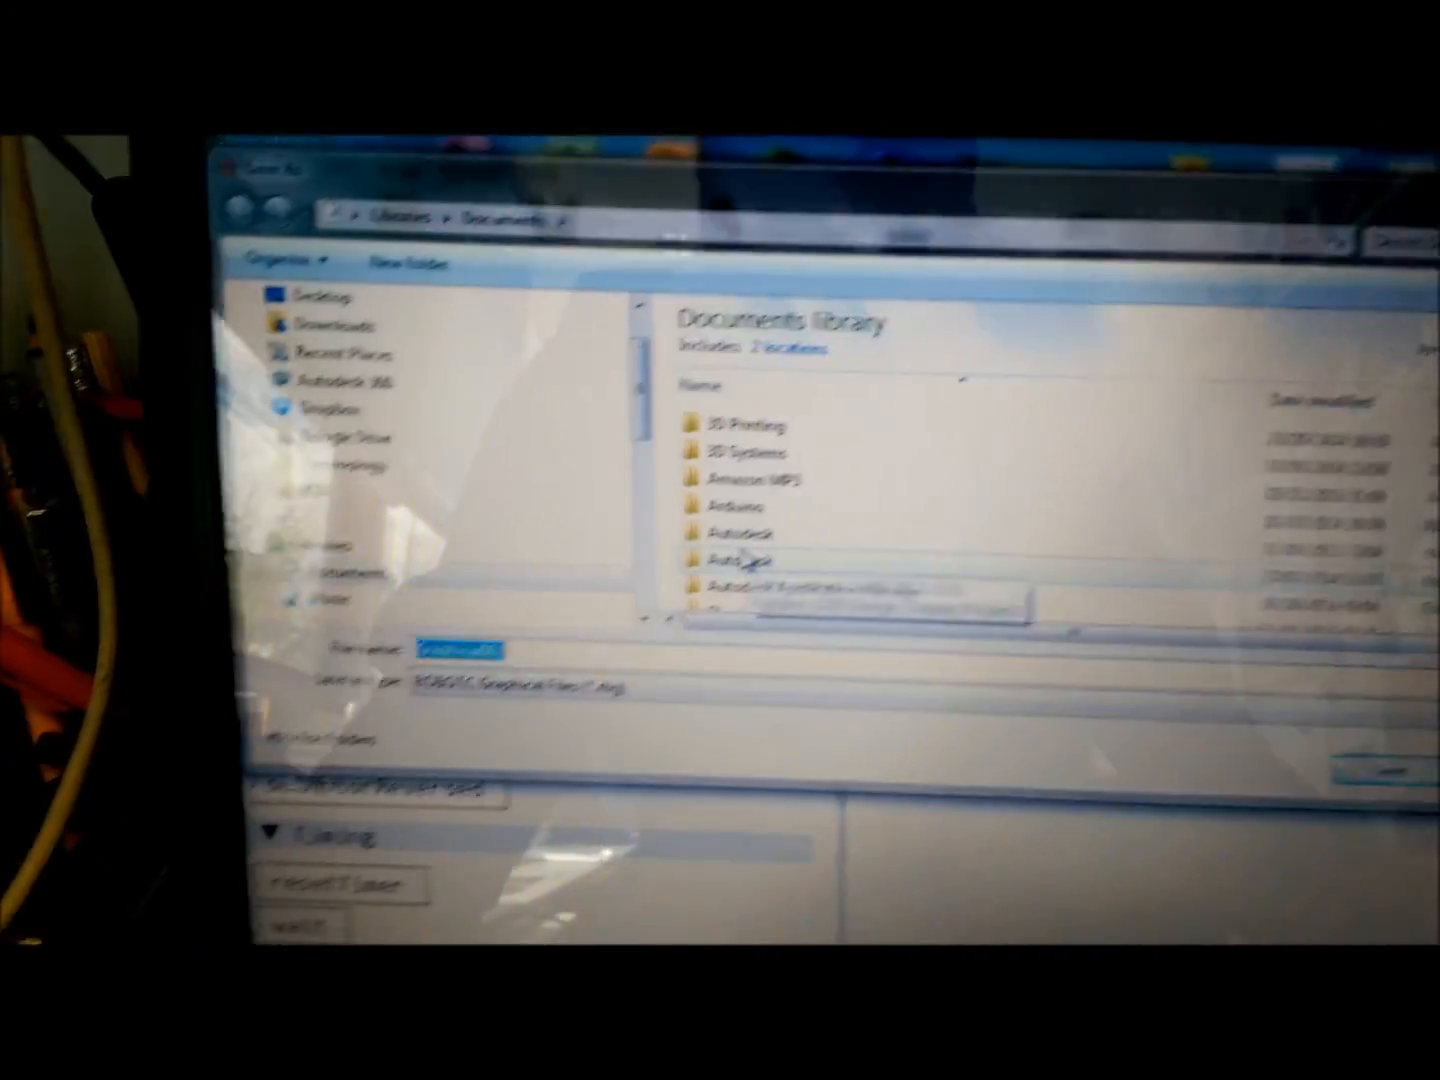
{"action": "type", "text": "challenge"}
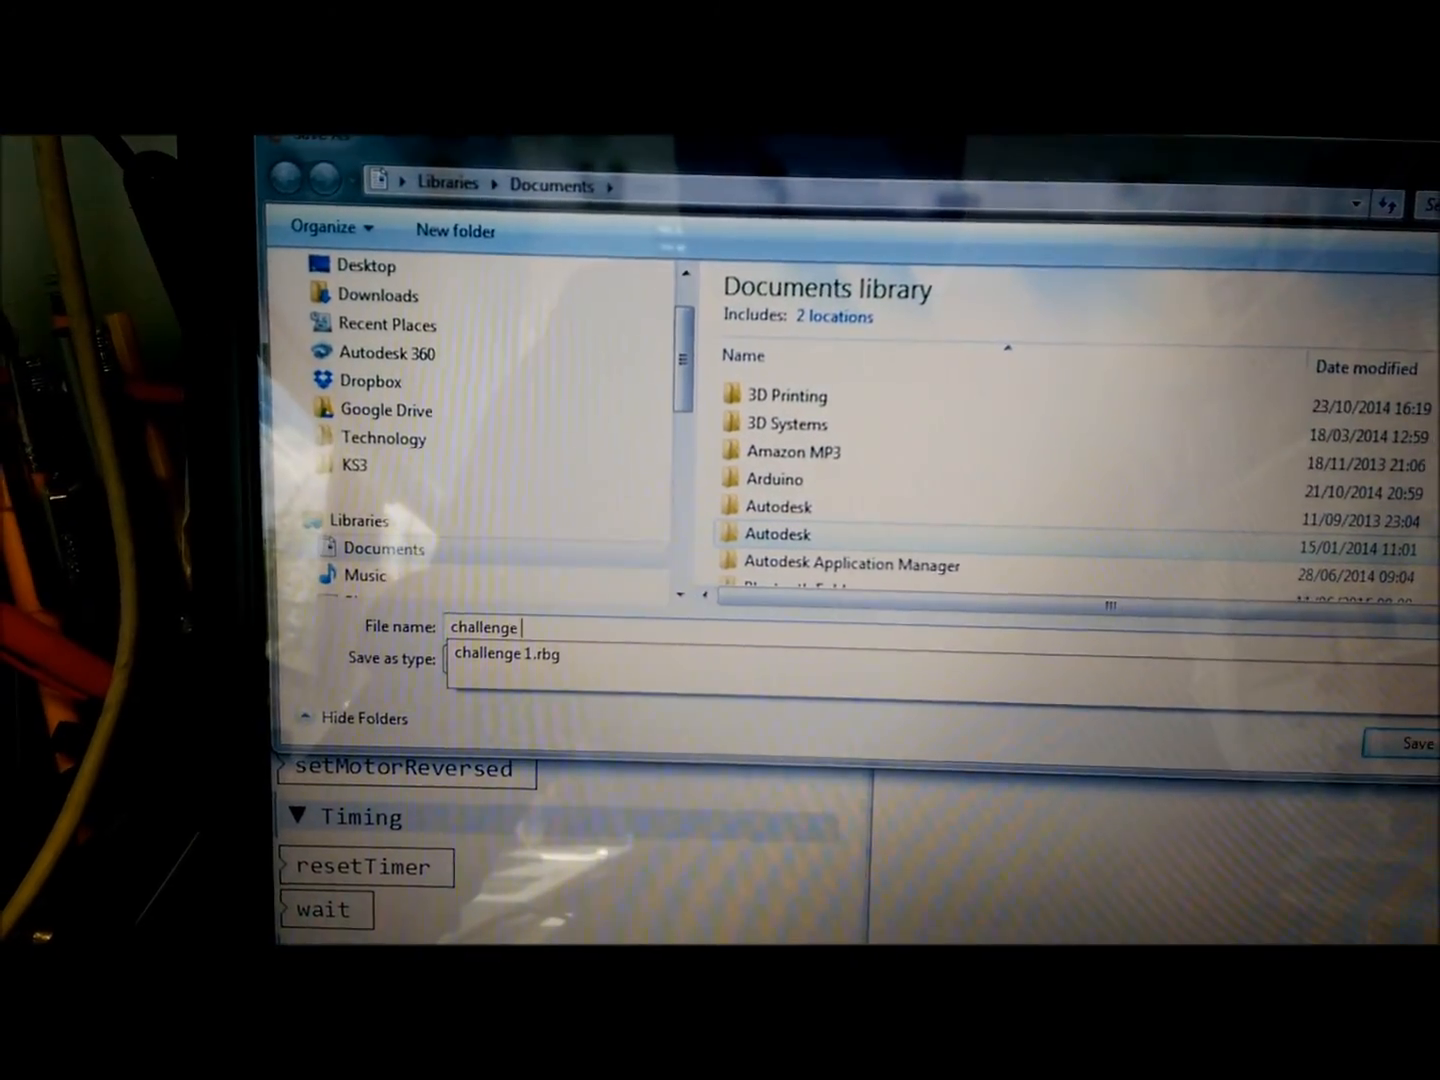
{"action": "left_click", "coordinate": [1412, 744]}
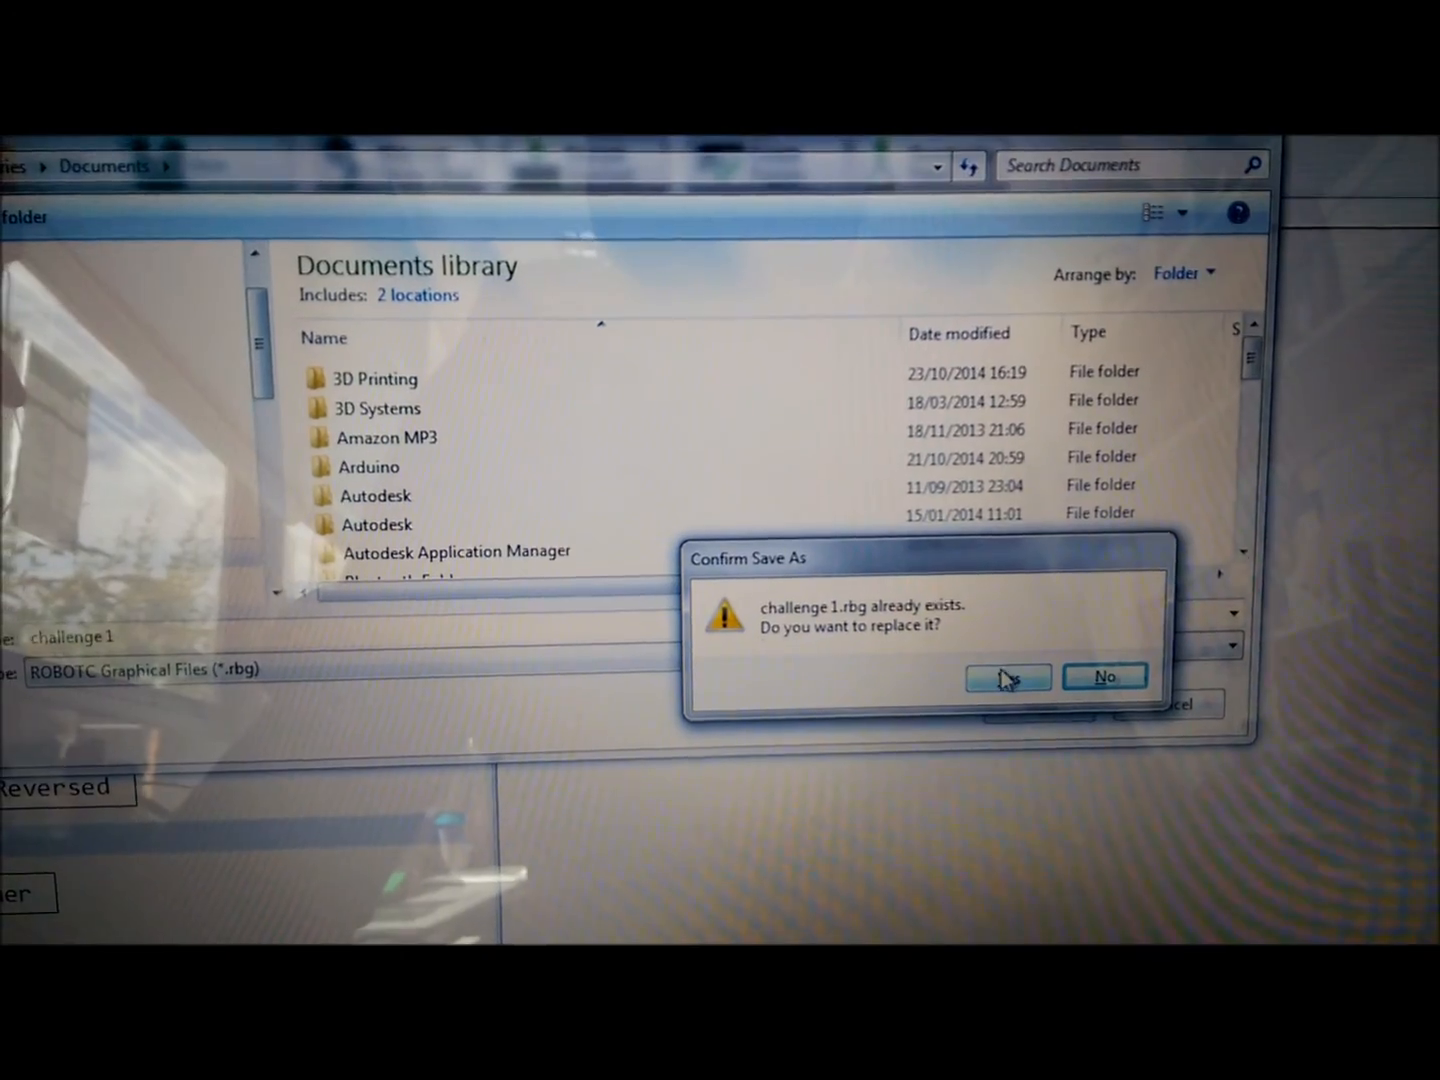
{"action": "left_click", "coordinate": [1008, 676]}
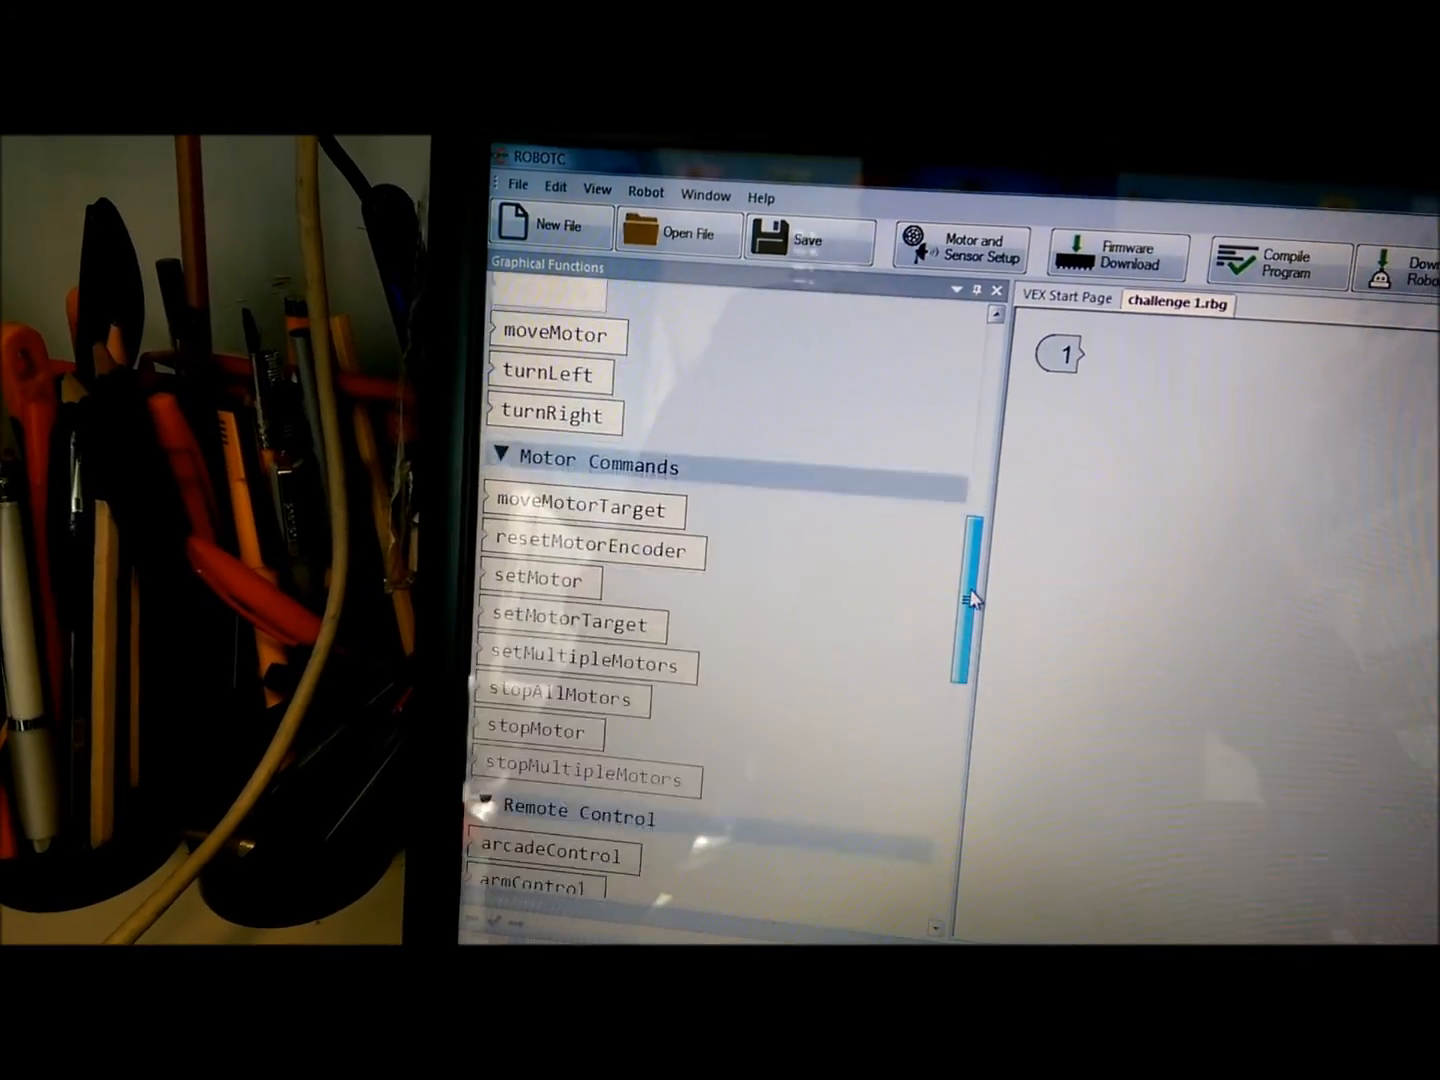
- Add a forward block on line 1 with 2 rotations and speed 75
{"action": "scroll", "scroll_direction": "down", "scroll_amount": 3}
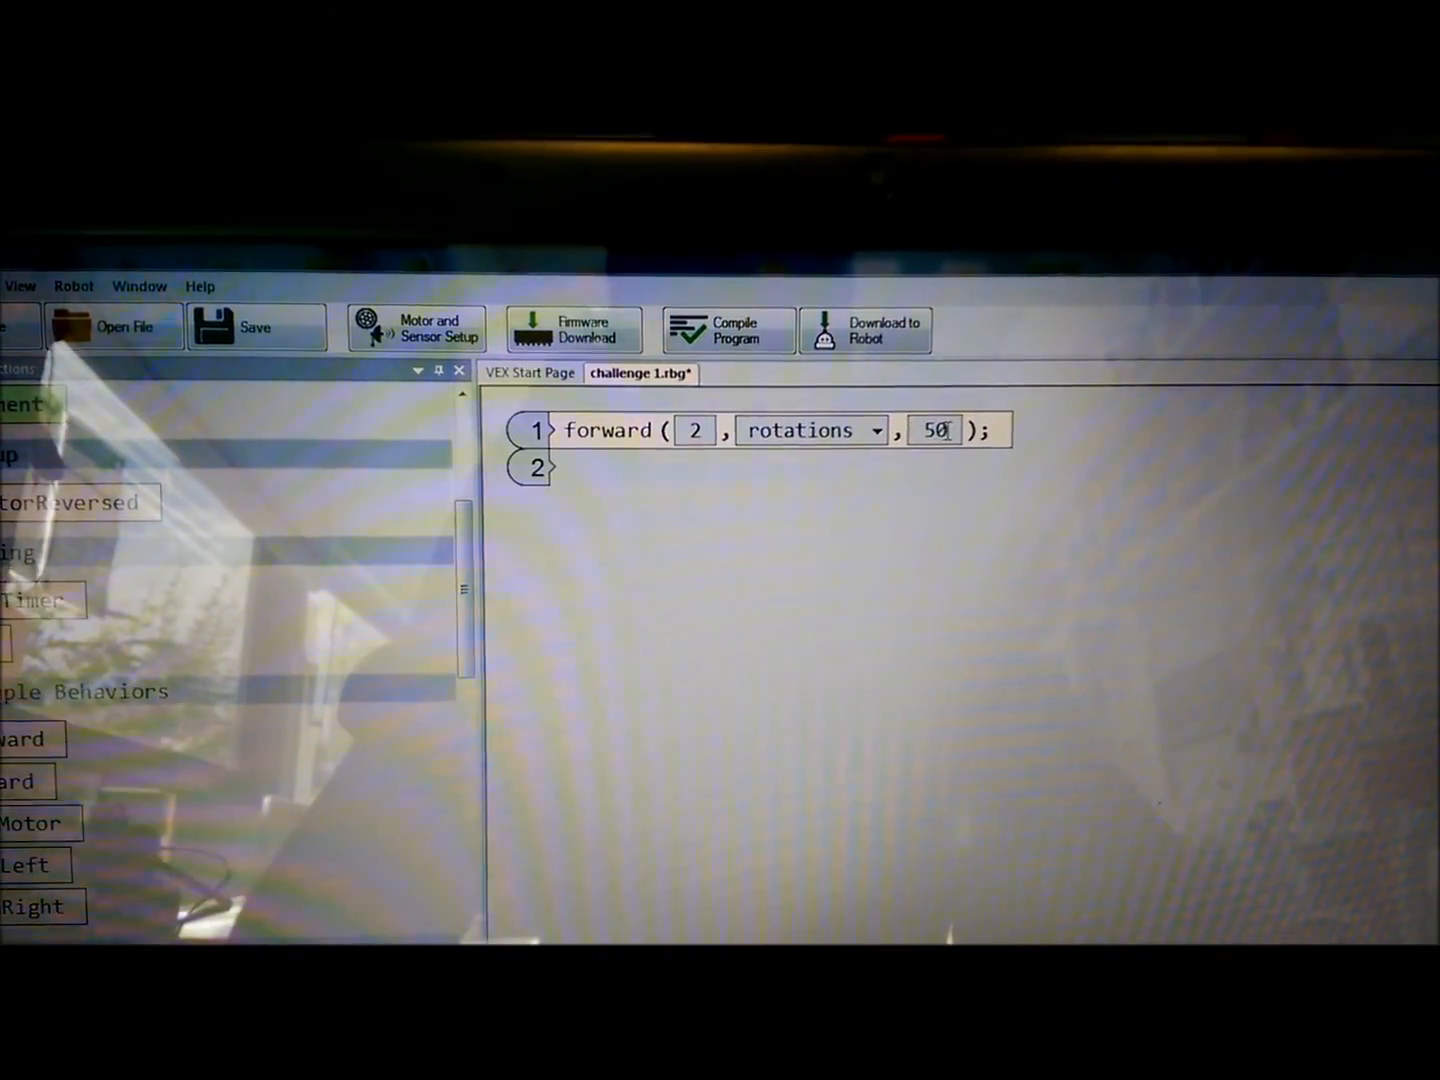
{"action": "type", "text": "75"}
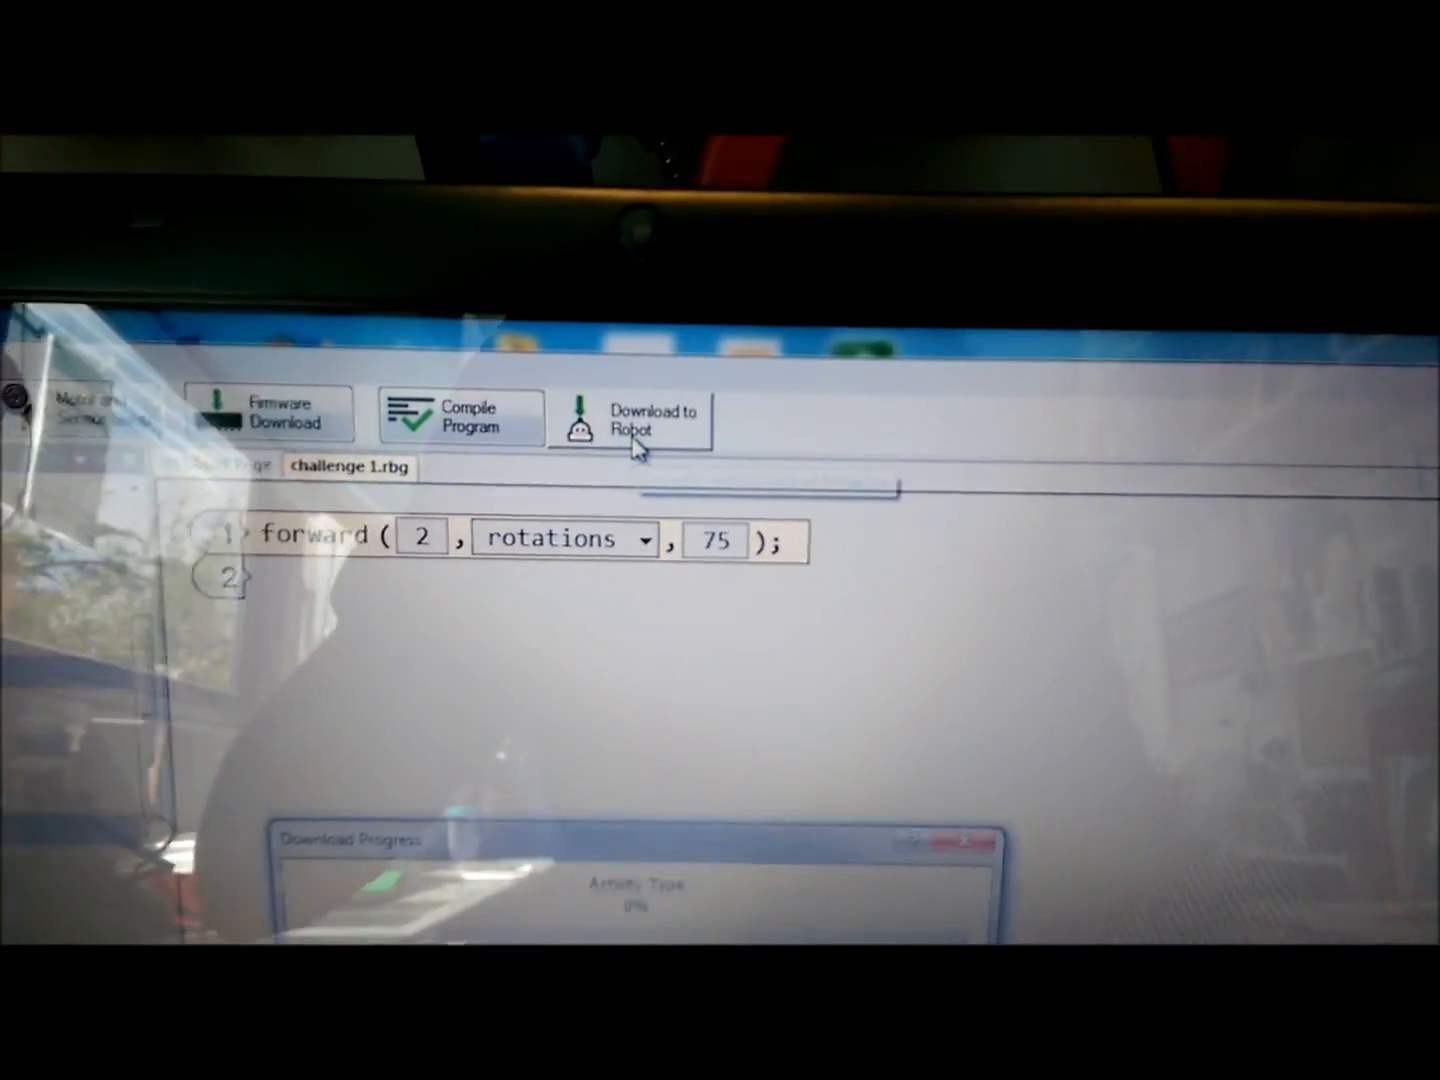
- Download the forward(2, rotations, 75) program to the VEX IQ robot
{"action": "left_click", "coordinate": [630, 418]}
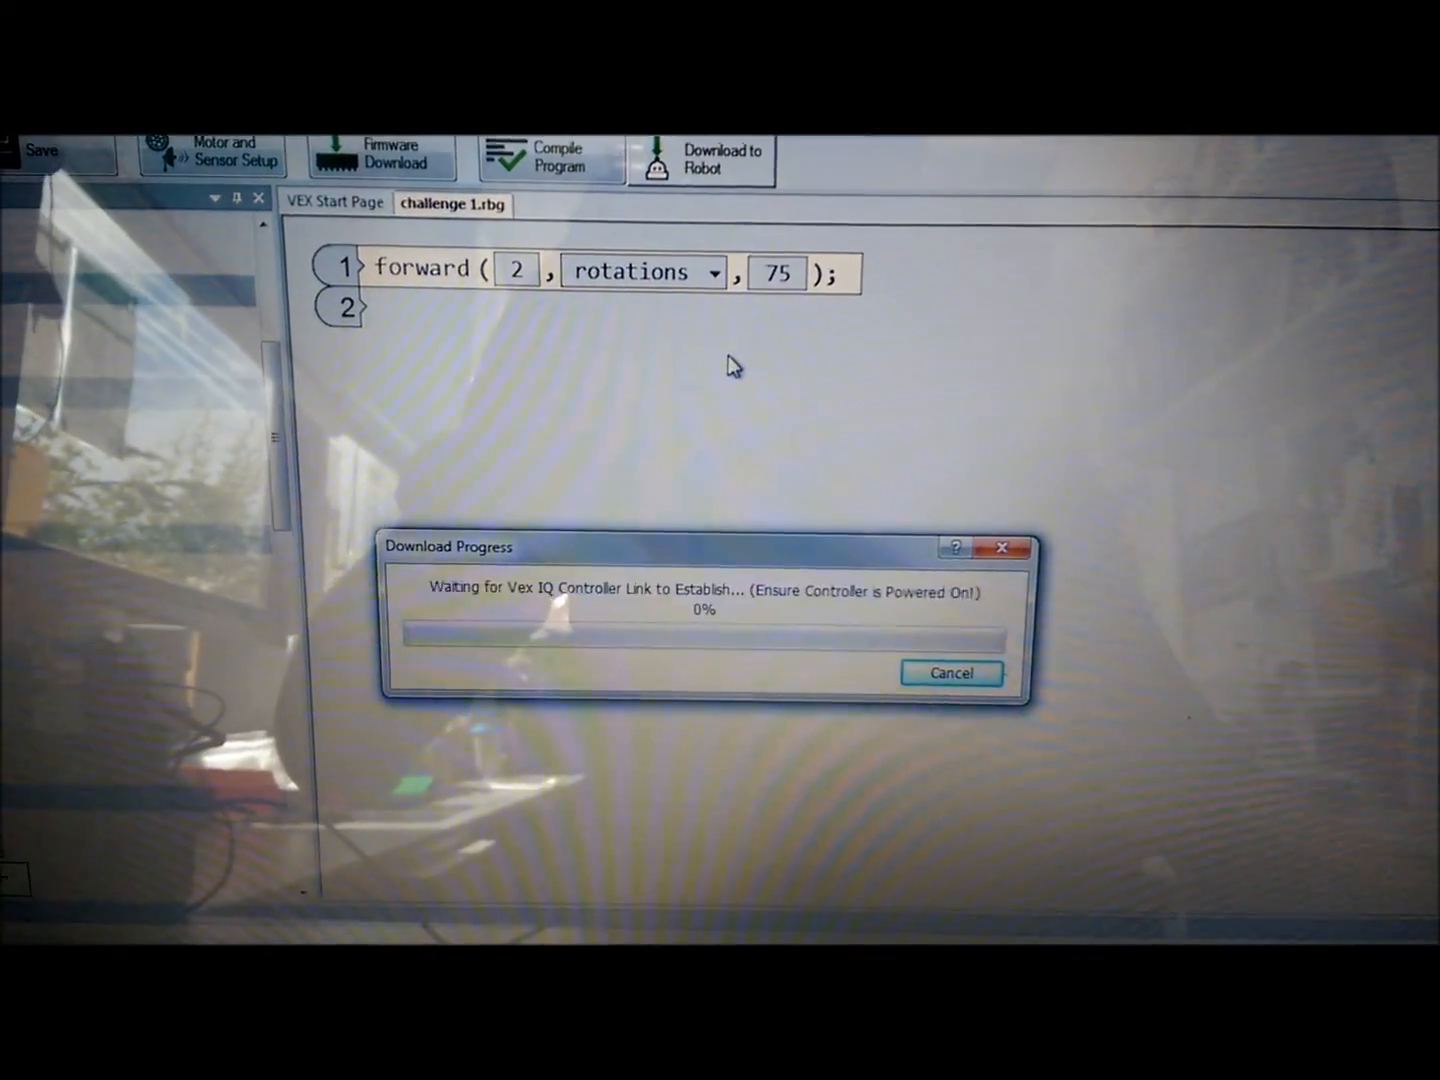